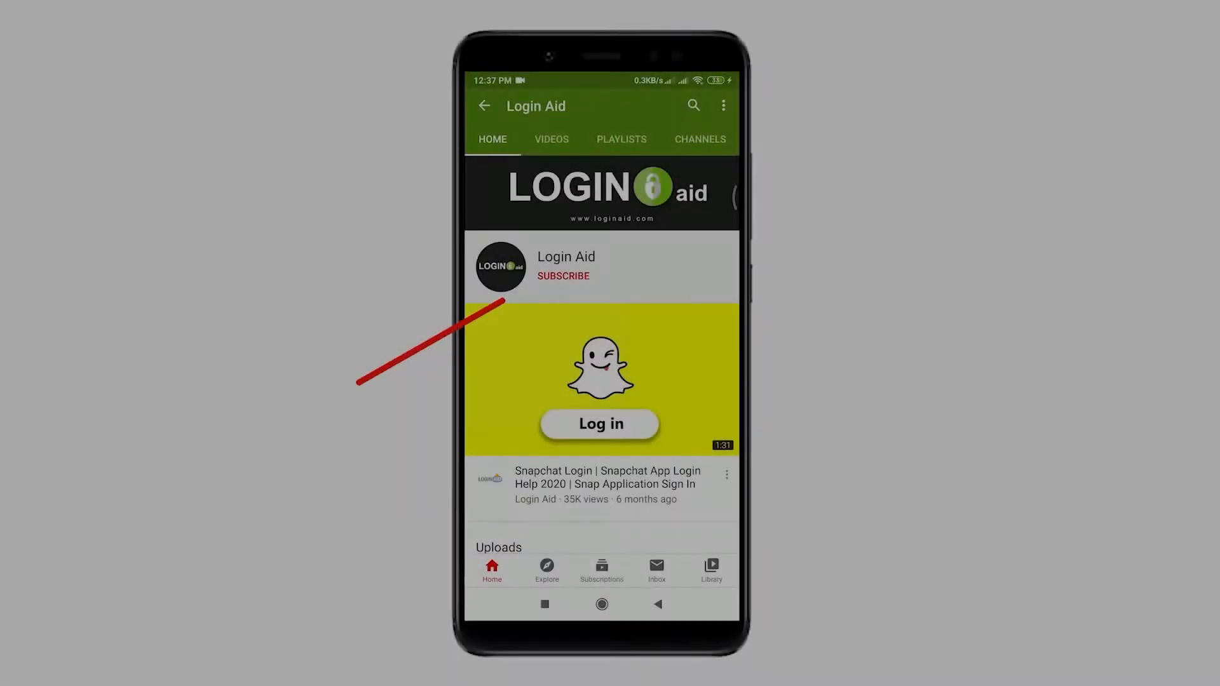
# - Let the Login Aid intro finish until the Windows desktop shows
pyautogui.click(563, 276)
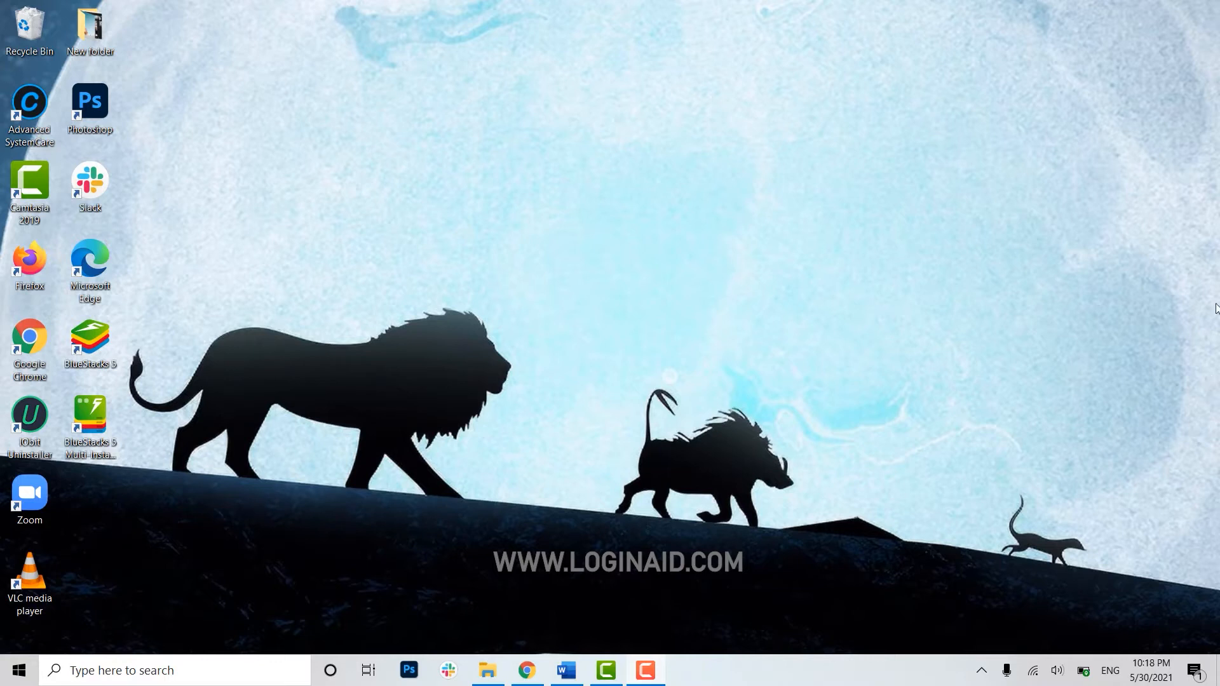
# - Launch BlueStacks 5 from its desktop shortcut, landing on the Trust Wallet home
pyautogui.click(89, 342)
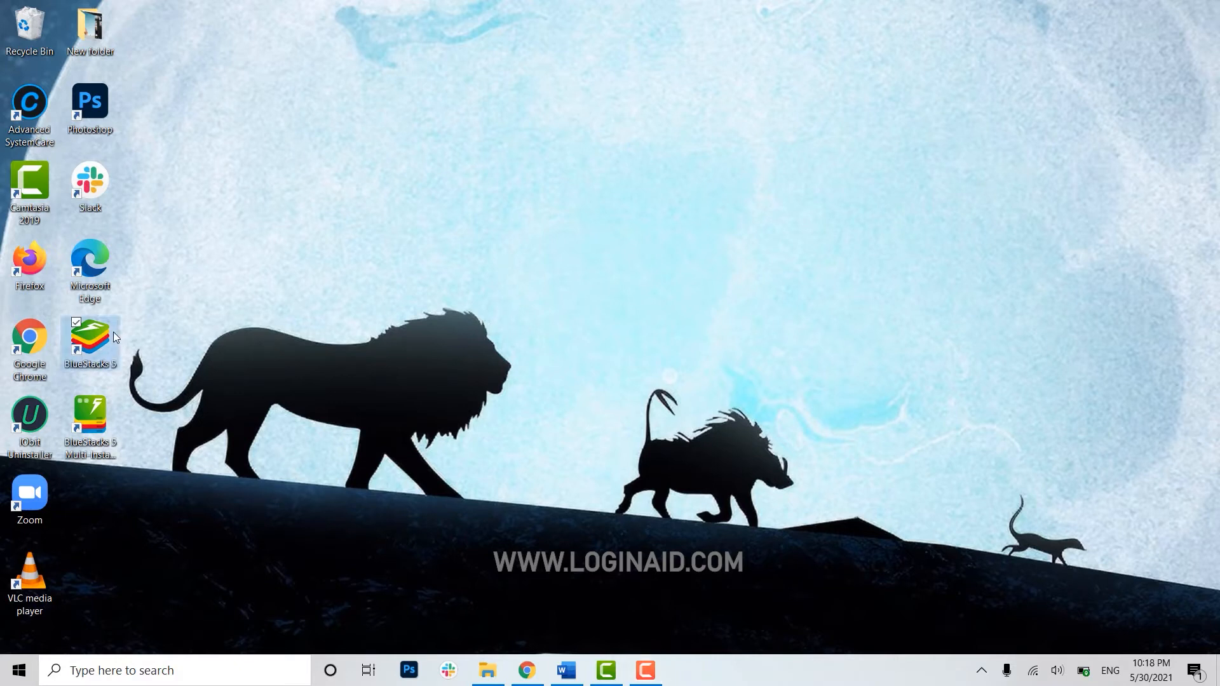
pyautogui.doubleClick(88, 340)
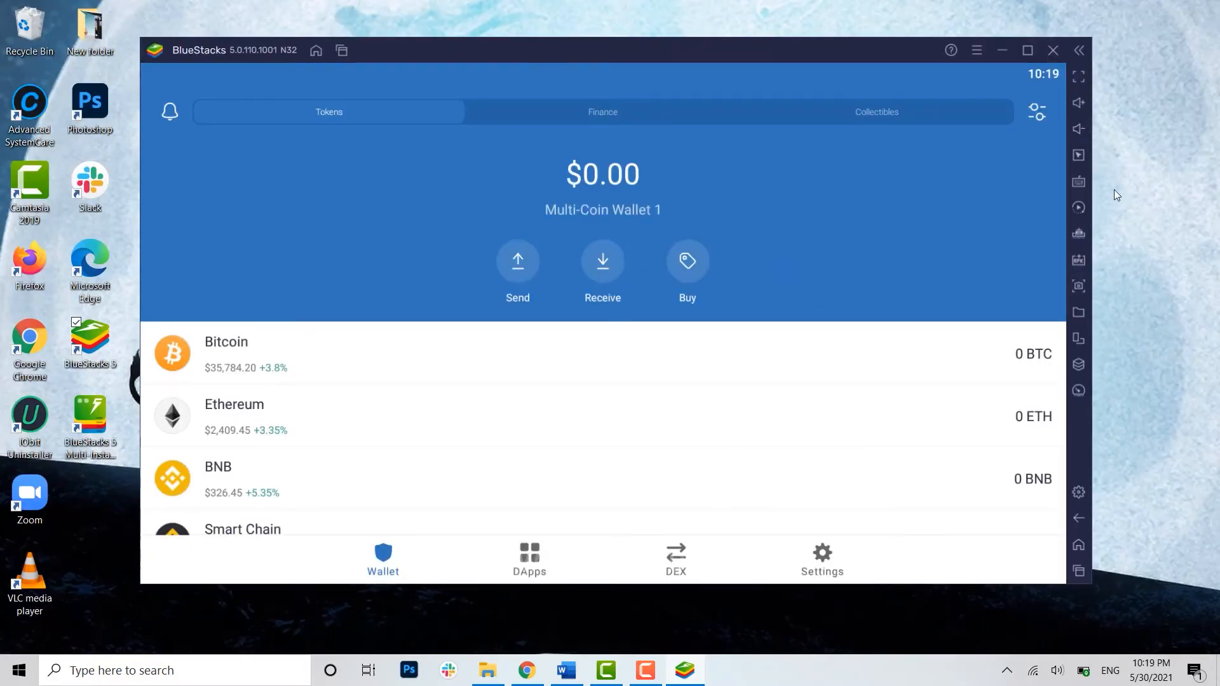
pyautogui.moveTo(1115, 208)
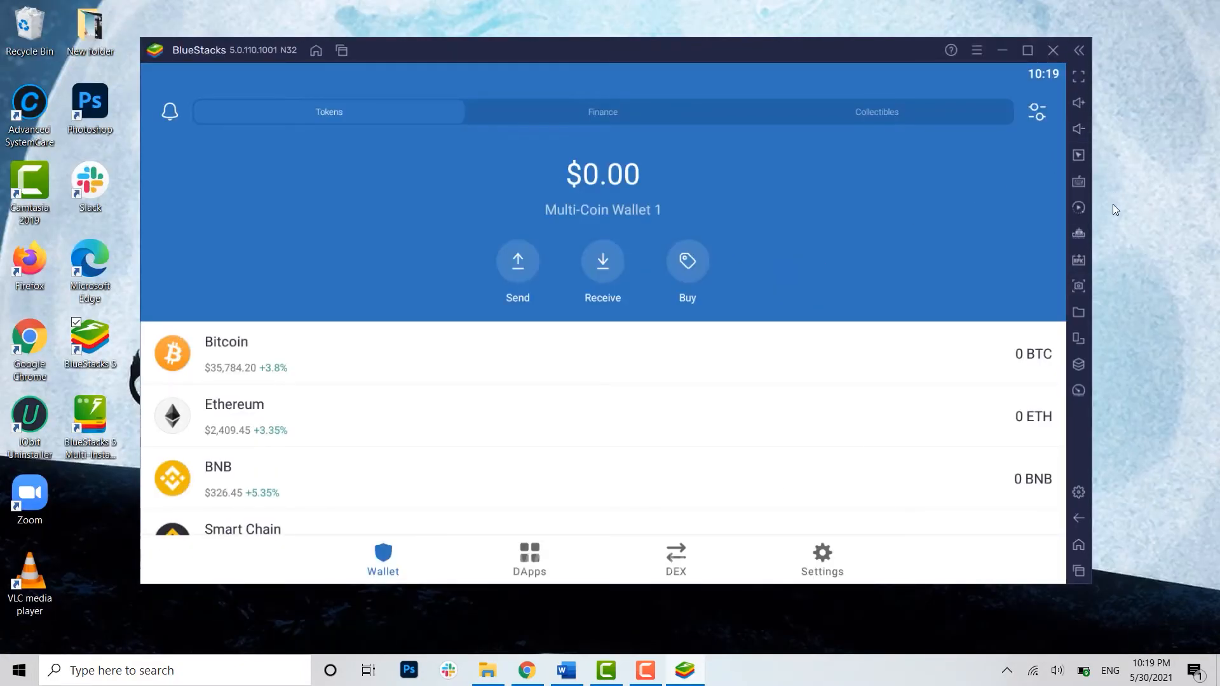
pyautogui.scroll(-3)
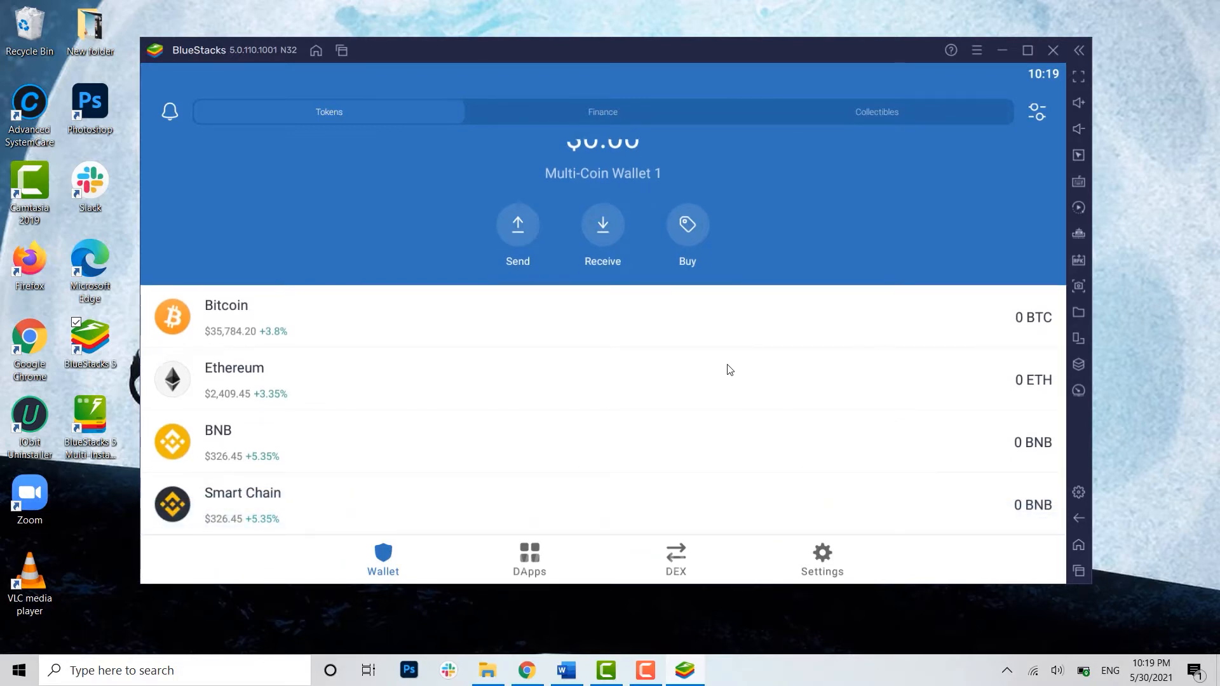
pyautogui.click(821, 560)
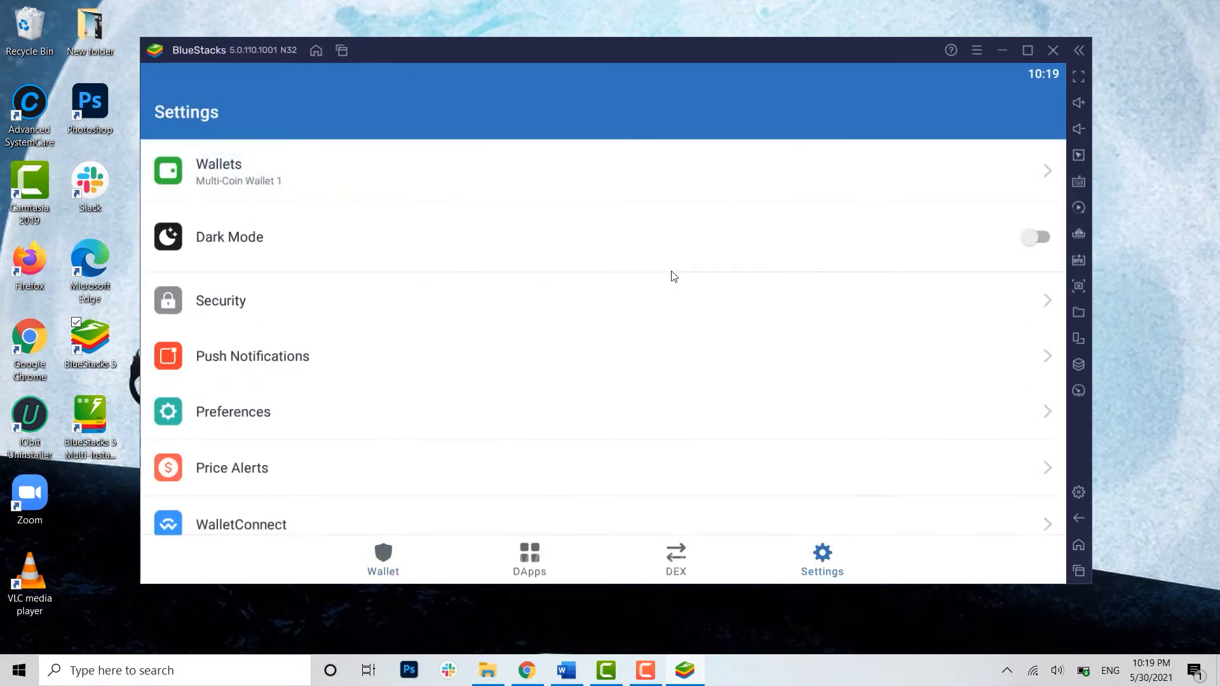
pyautogui.scroll(-3)
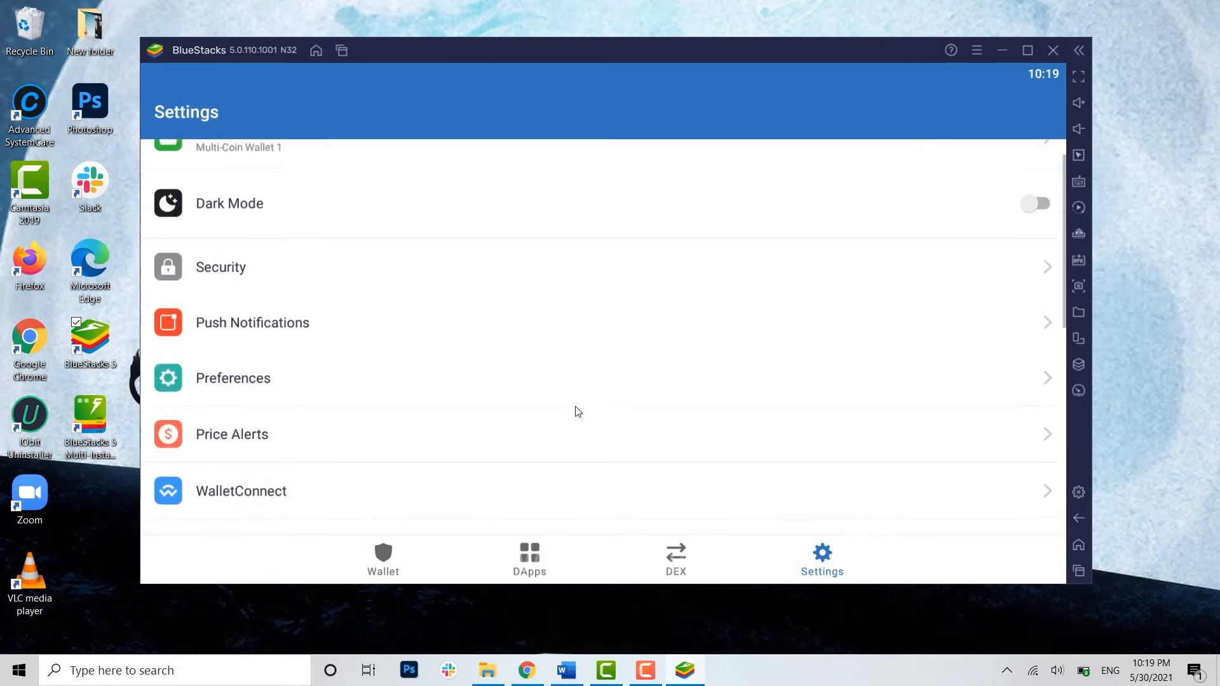
pyautogui.click(382, 559)
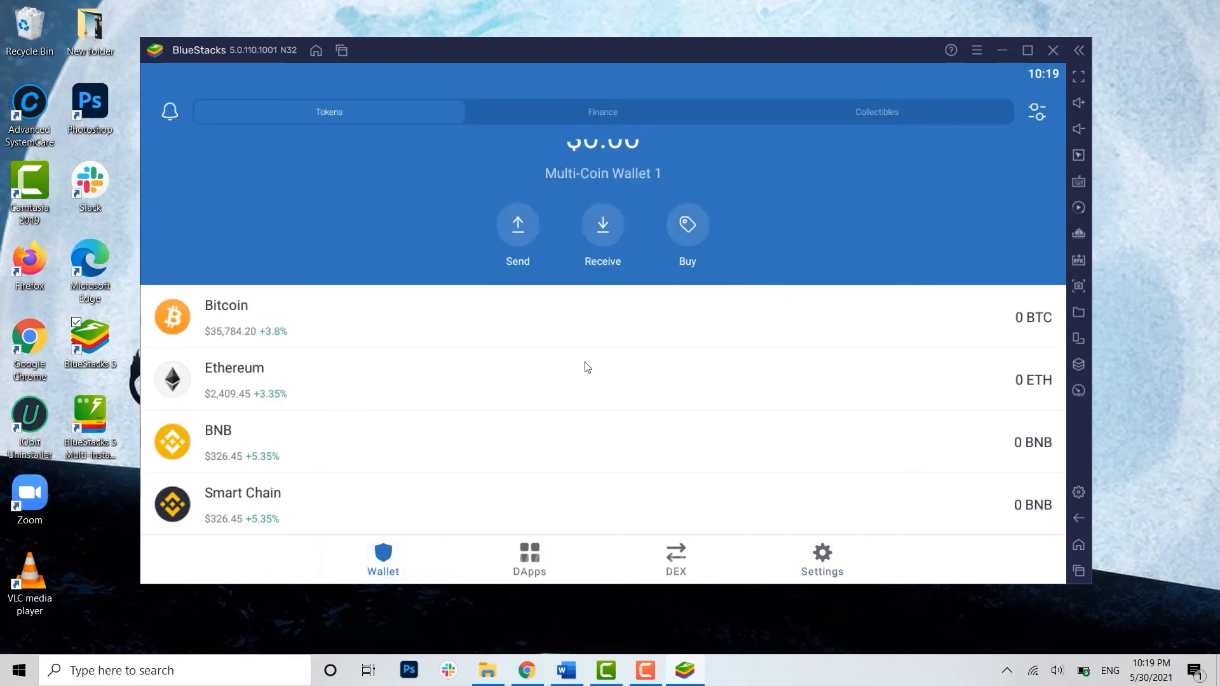
pyautogui.moveTo(638, 296)
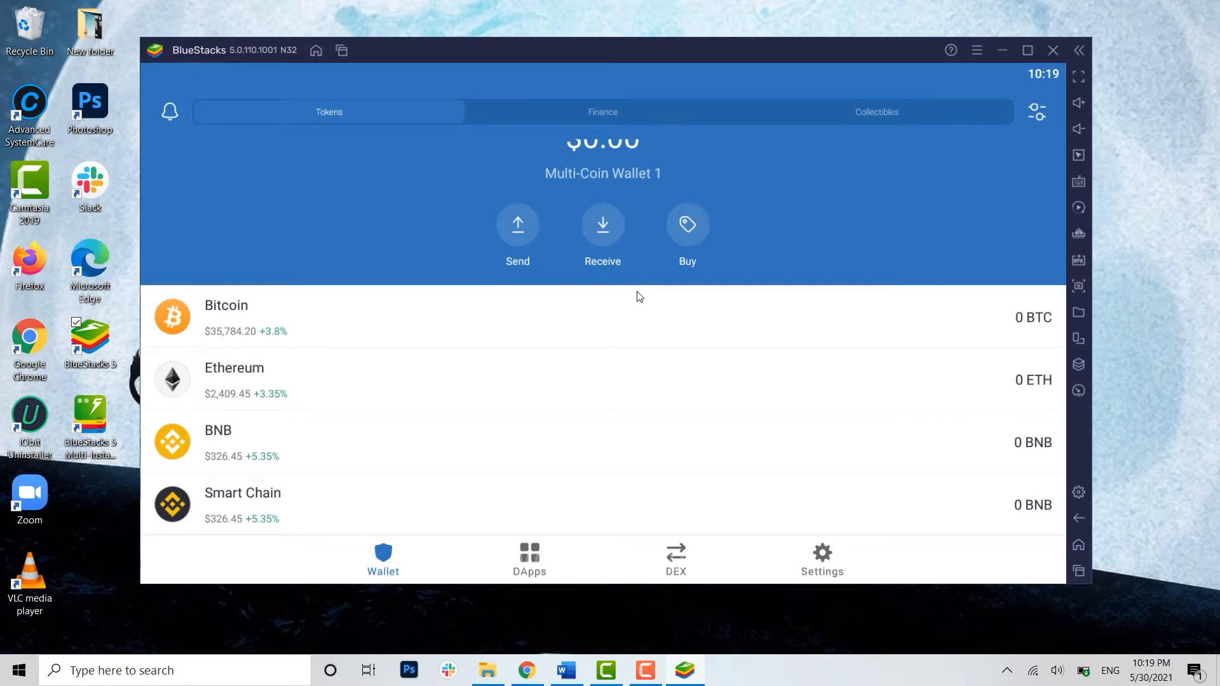
pyautogui.moveTo(825, 564)
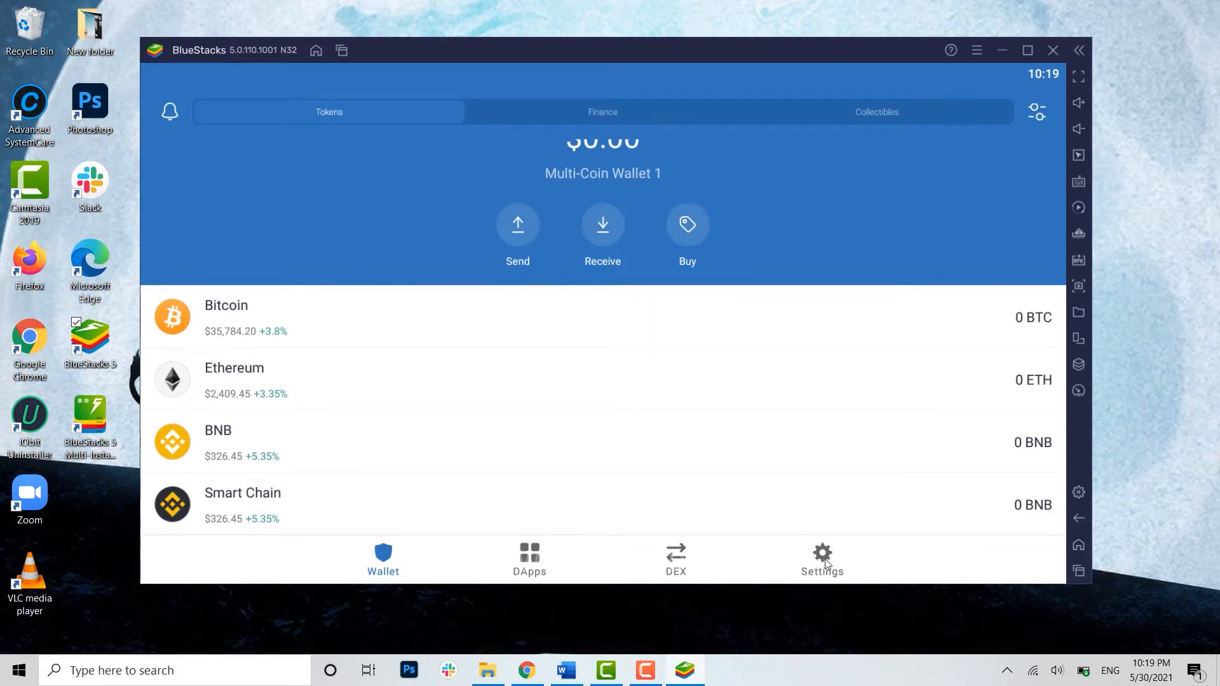
# - Go into Trust Wallet's Settings to reach the Wallets list
pyautogui.click(823, 558)
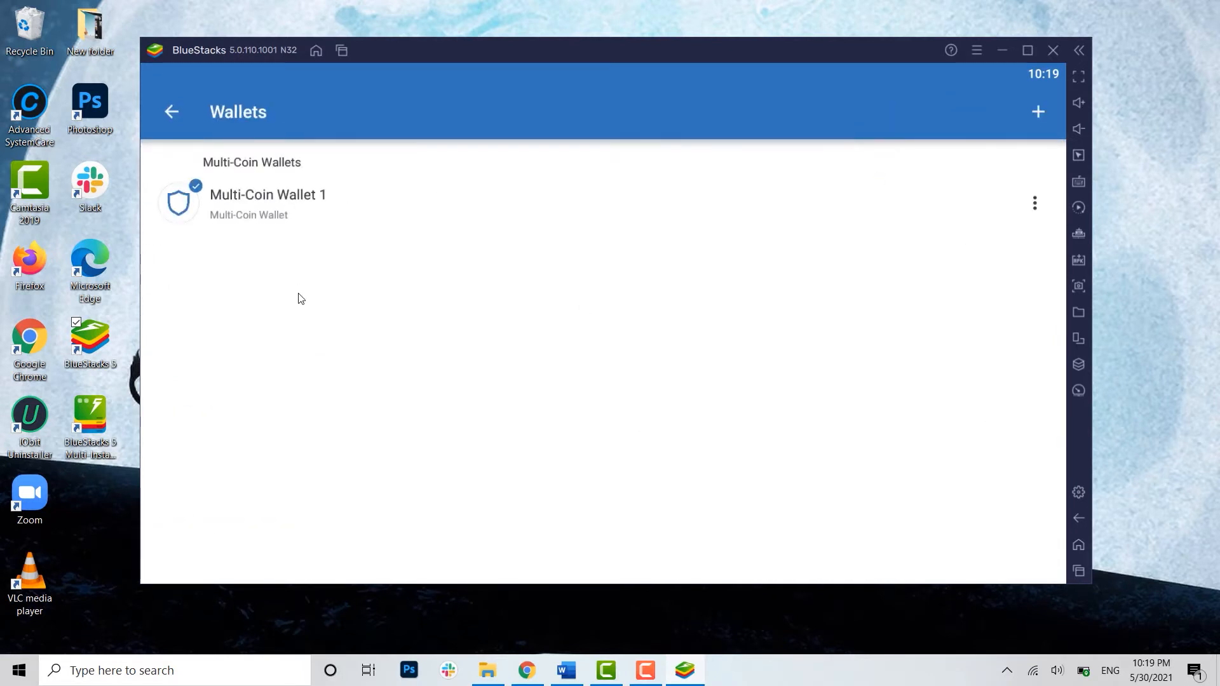
pyautogui.moveTo(1037, 213)
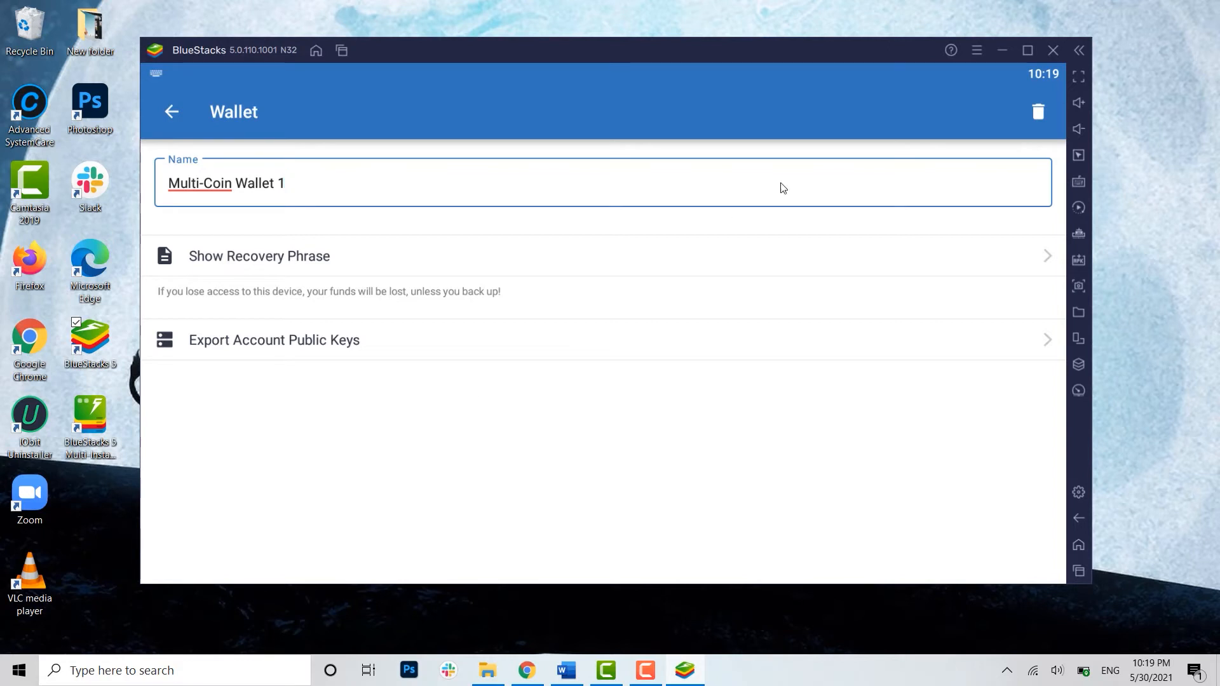
pyautogui.moveTo(1037, 118)
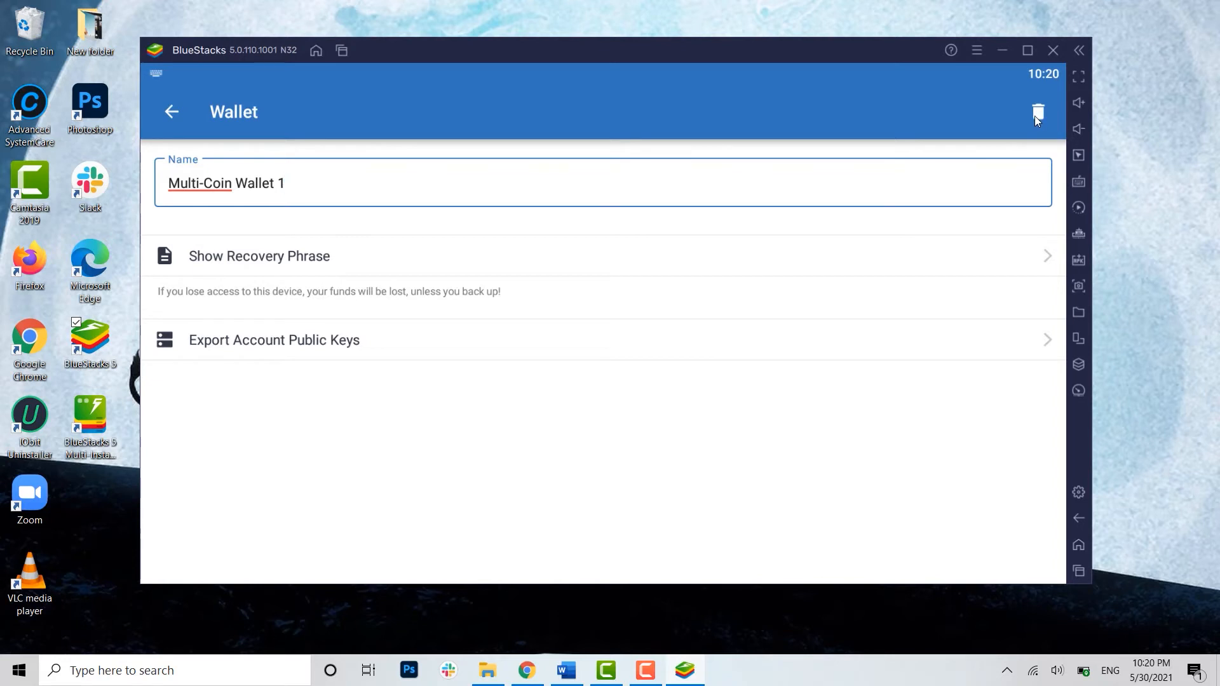
# - Delete Multi-Coin Wallet 1 and confirm, returning to the welcome screen
pyautogui.click(1037, 112)
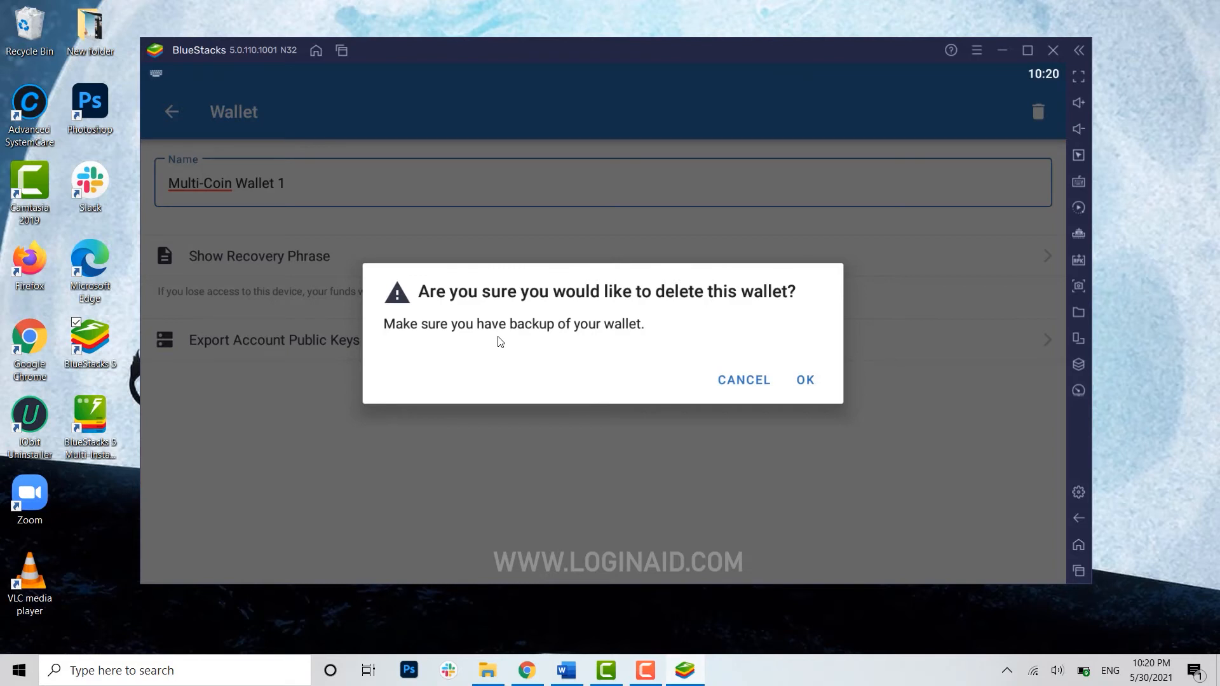
pyautogui.moveTo(736, 255)
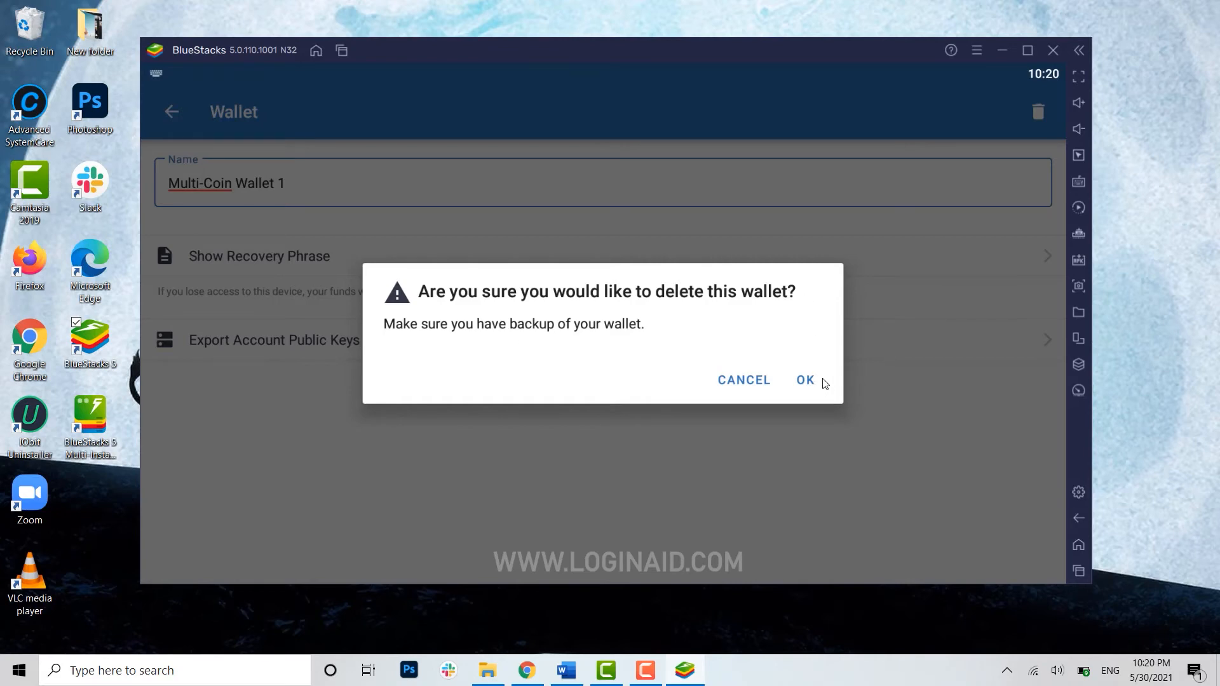
pyautogui.moveTo(807, 384)
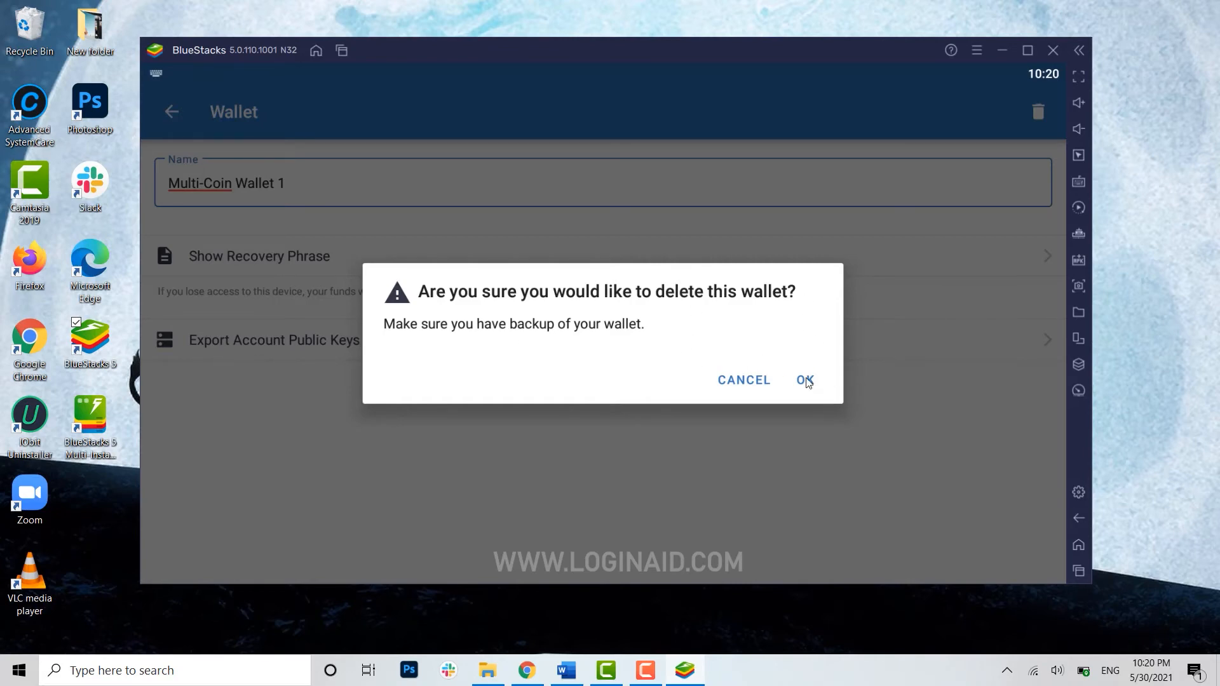
pyautogui.click(803, 380)
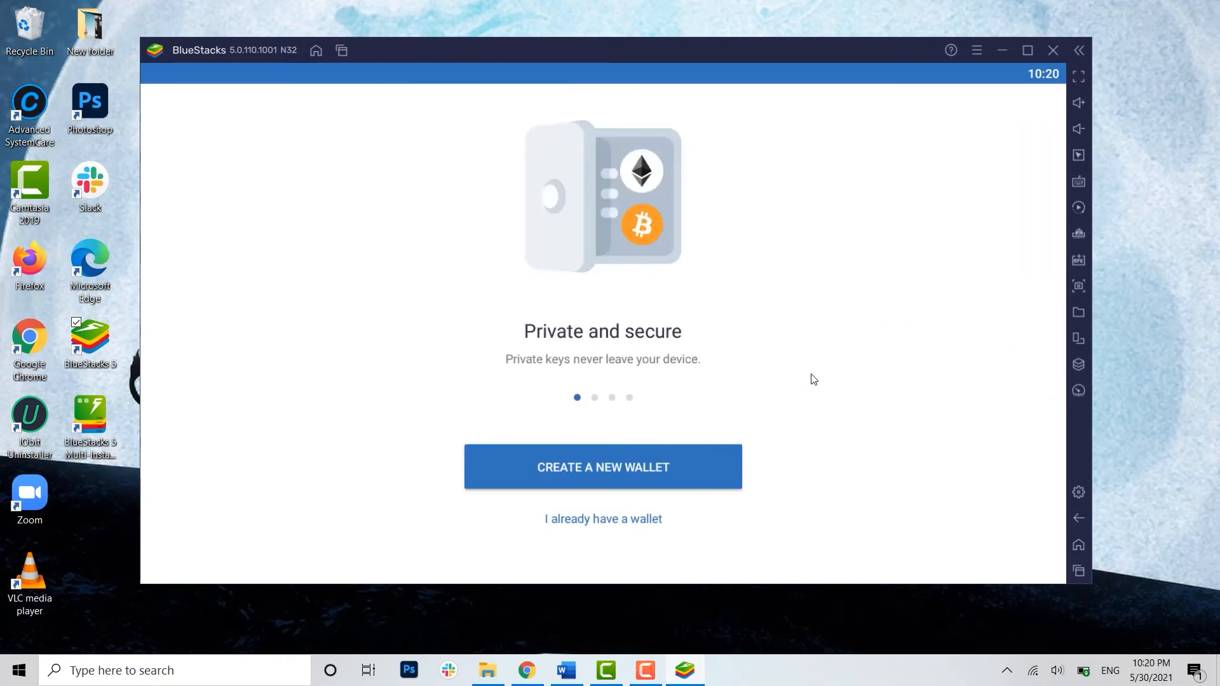
pyautogui.moveTo(812, 375)
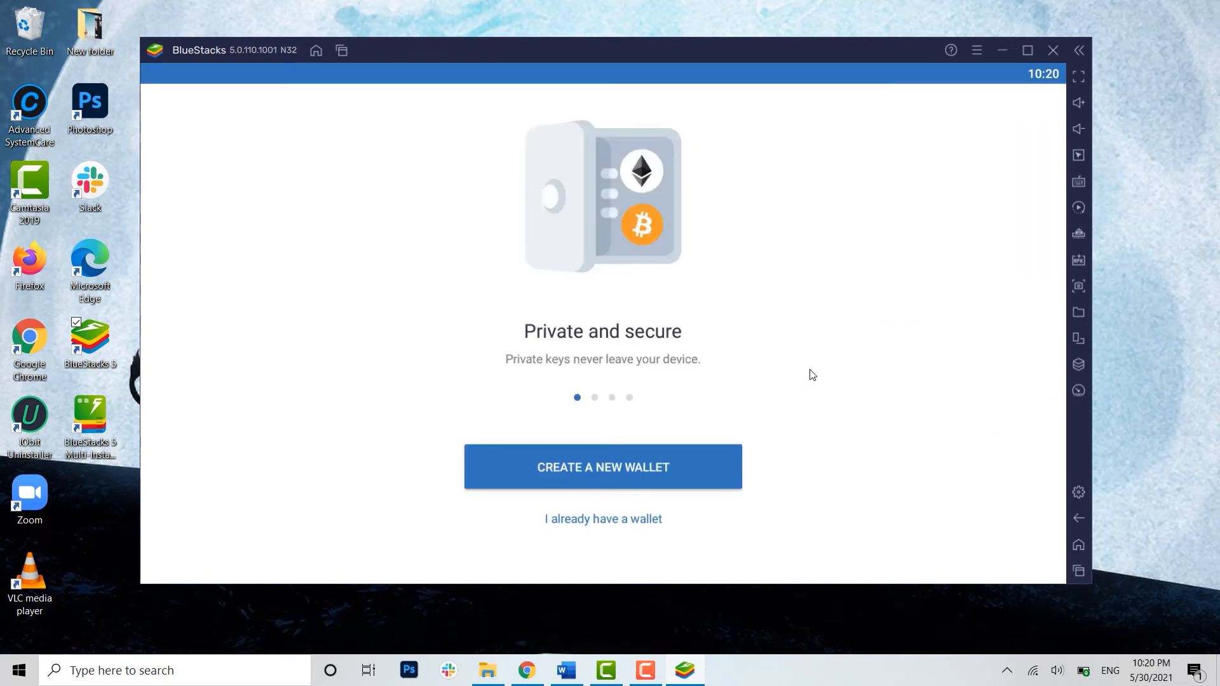